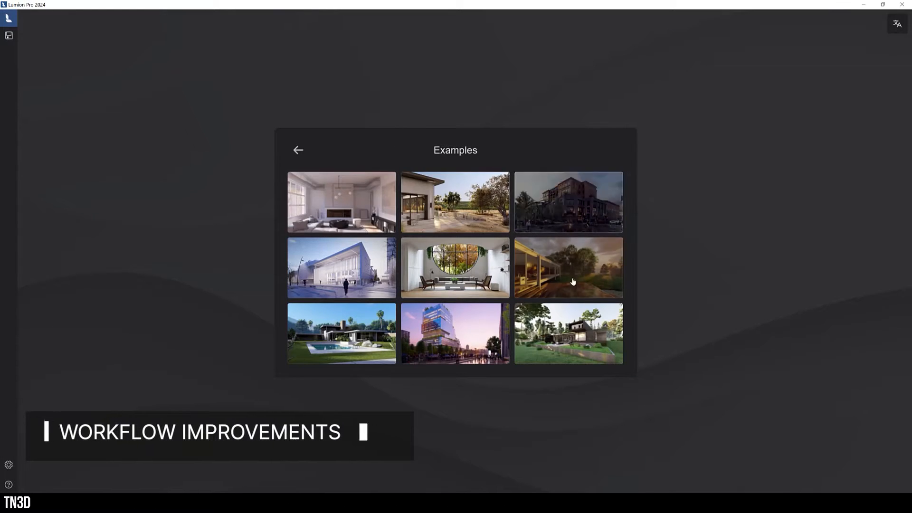
pyautogui.moveTo(342, 201)
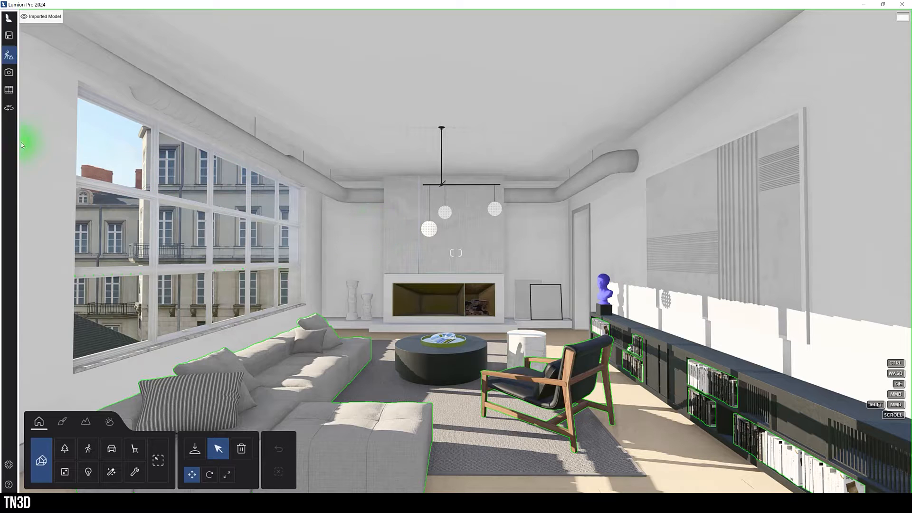
pyautogui.moveTo(27, 169)
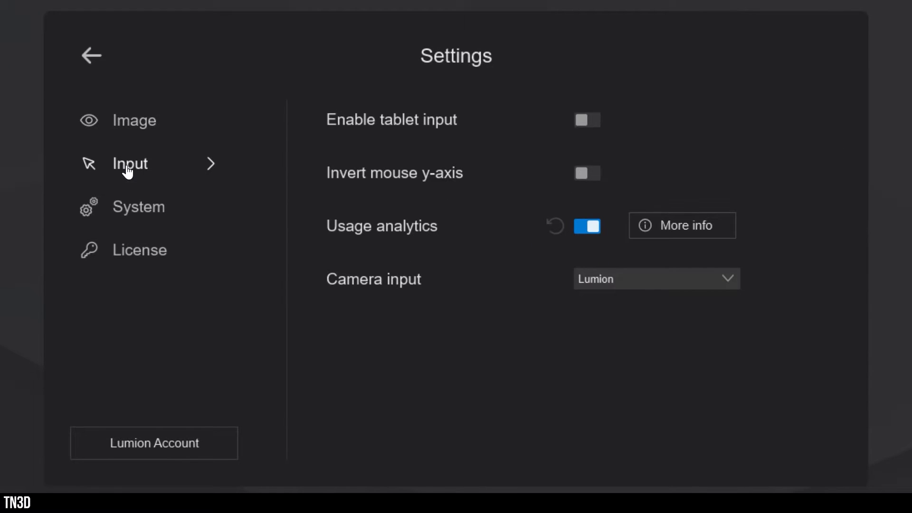
pyautogui.moveTo(656, 278)
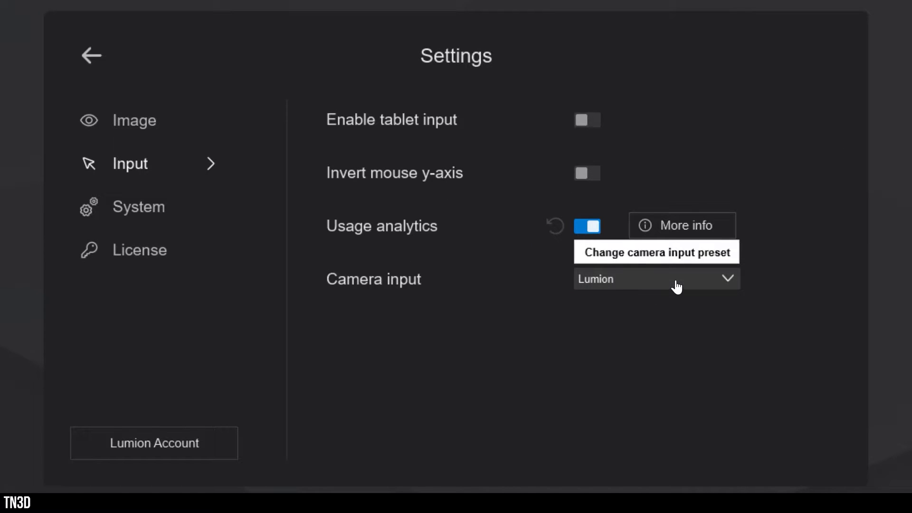
# - Set the camera input preset to SketchUp® and return to the interior scene
pyautogui.click(656, 279)
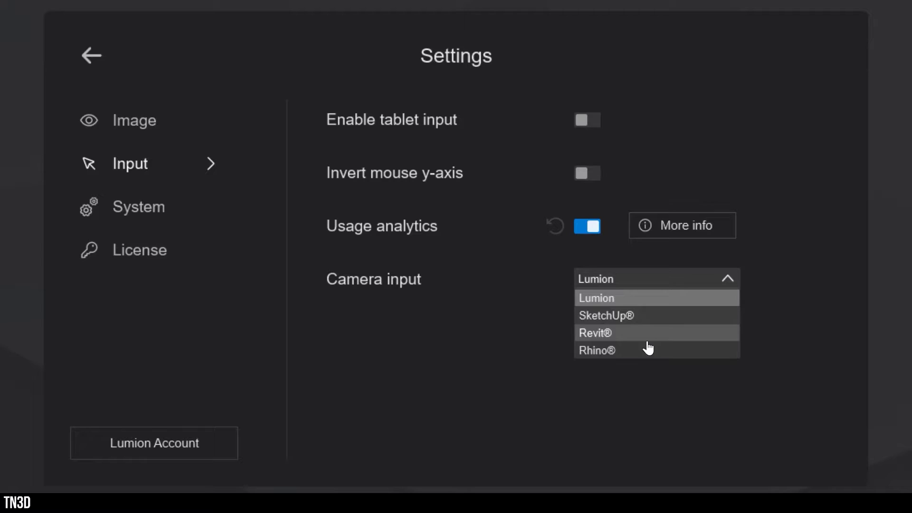
pyautogui.click(606, 315)
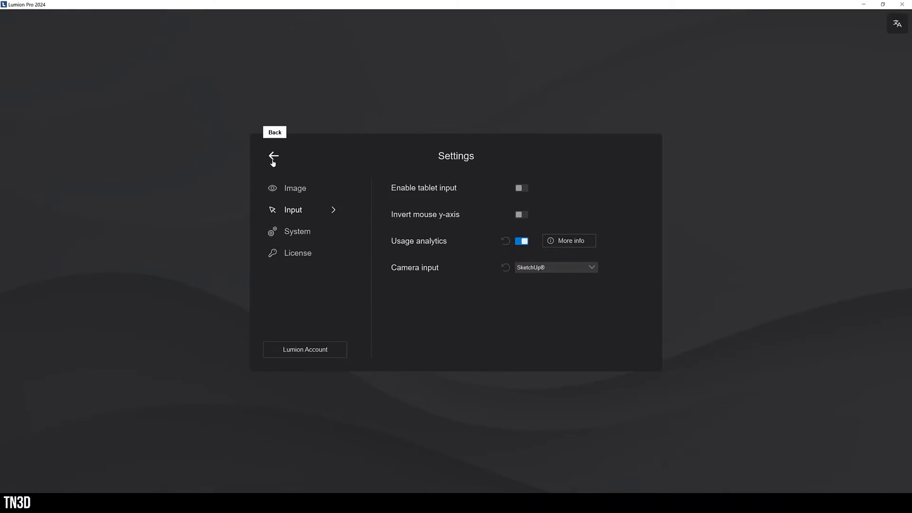
pyautogui.click(274, 156)
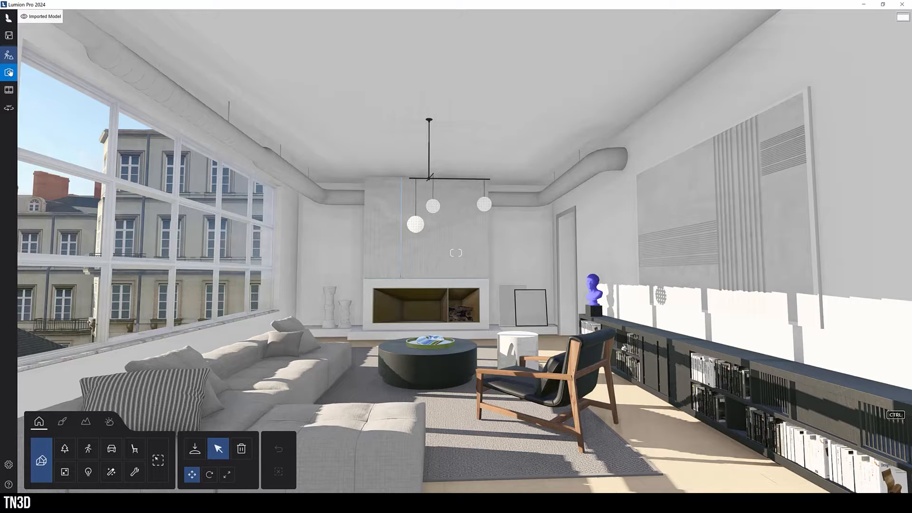
# - In Photo mode, cycle the composition grid overlays on the Full shot and Detail_2 cameras
pyautogui.click(9, 72)
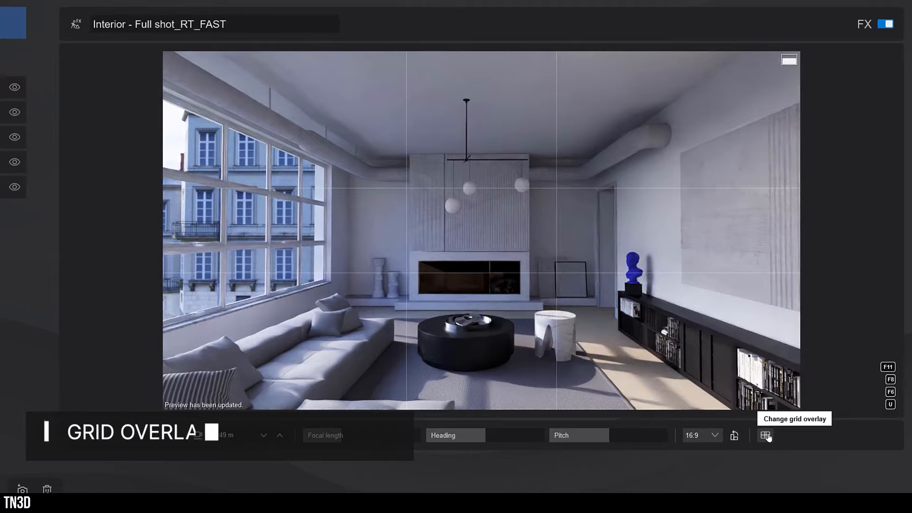
pyautogui.click(765, 435)
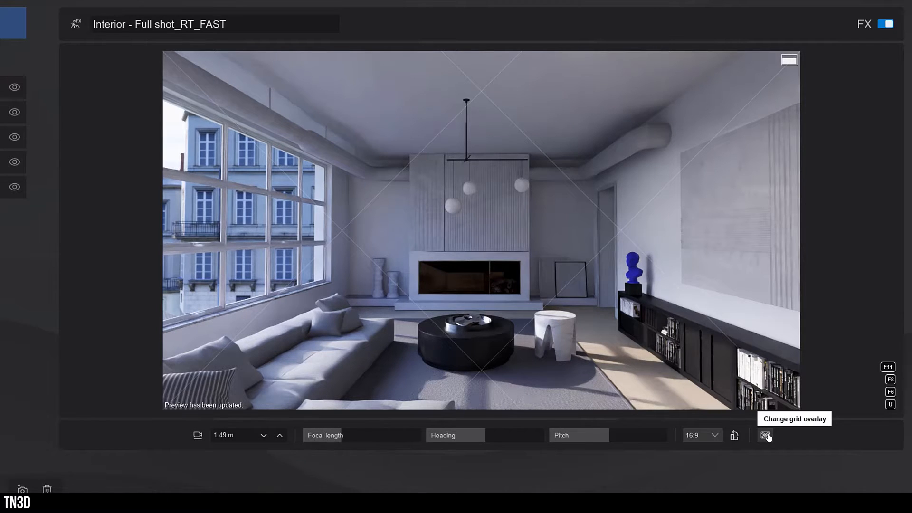
pyautogui.click(765, 435)
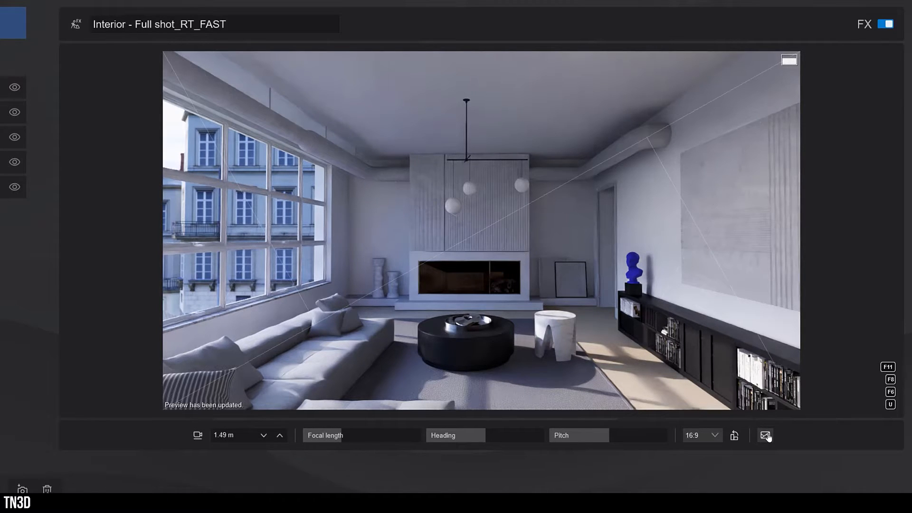
pyautogui.click(766, 435)
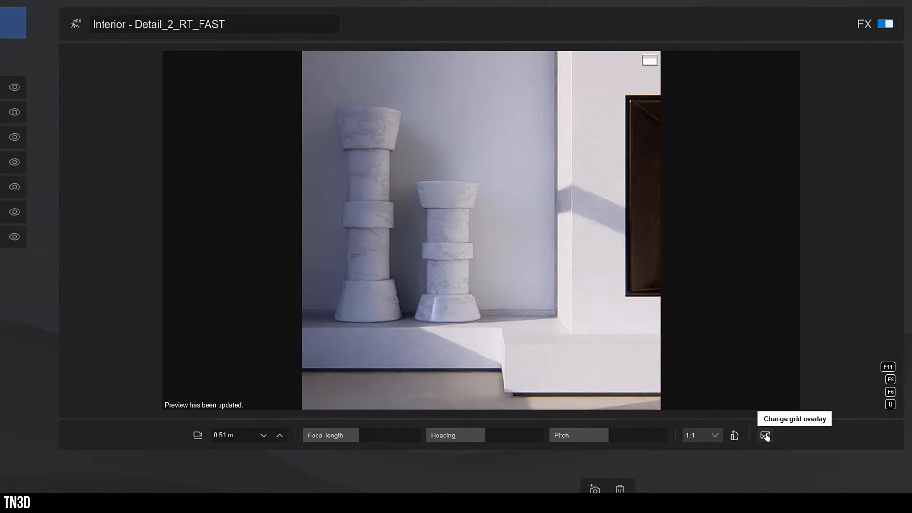
pyautogui.click(765, 436)
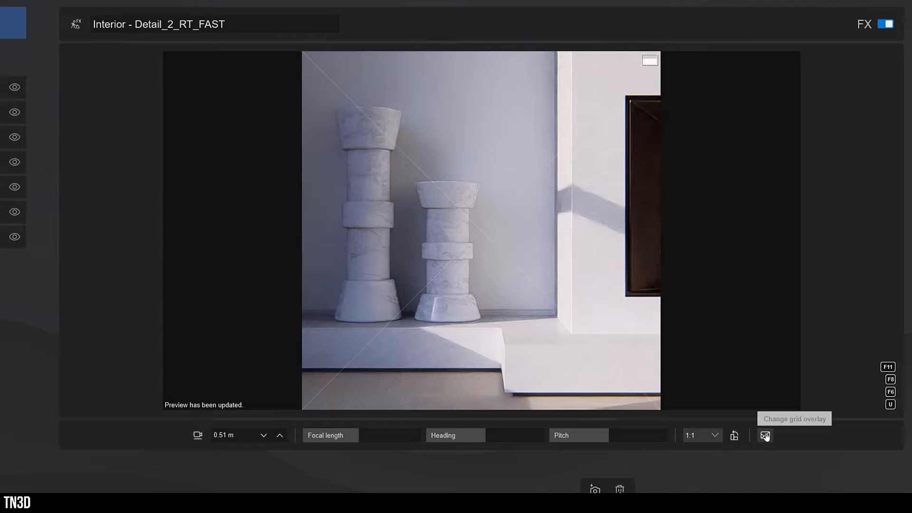
pyautogui.click(725, 452)
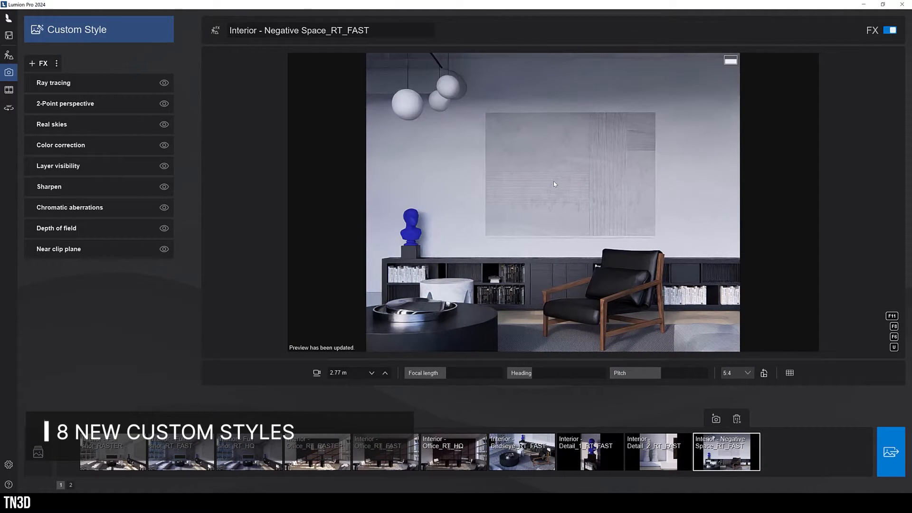
pyautogui.moveTo(138, 32)
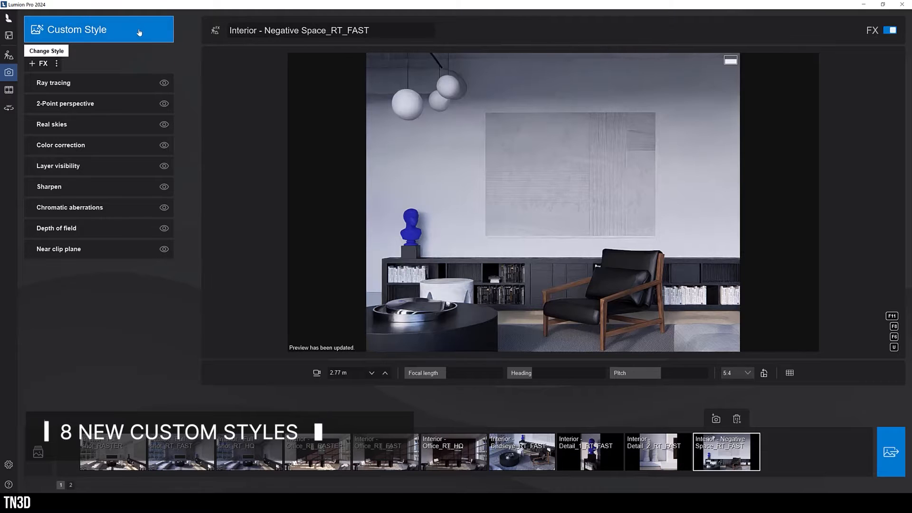
# - Apply the Cinematic concept style to the Negative Space shot, then swap it for Pen concept
pyautogui.click(46, 51)
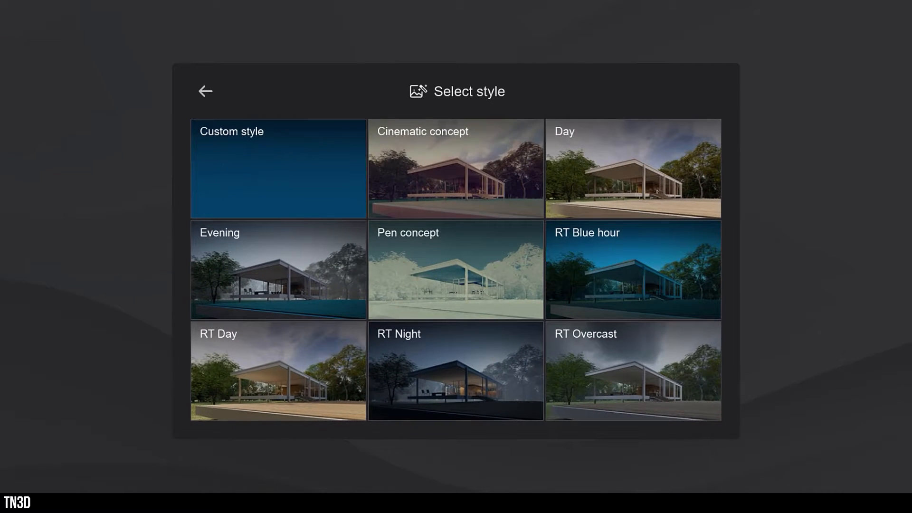
pyautogui.click(205, 91)
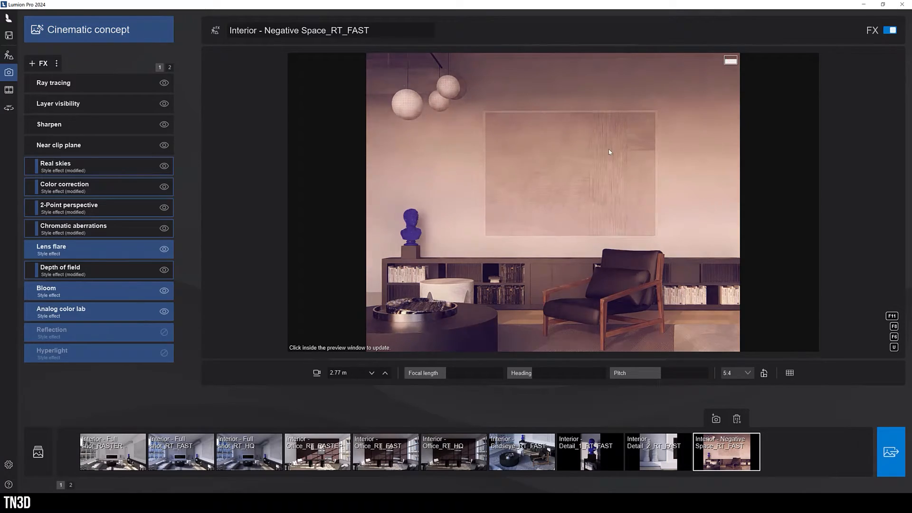
pyautogui.click(609, 152)
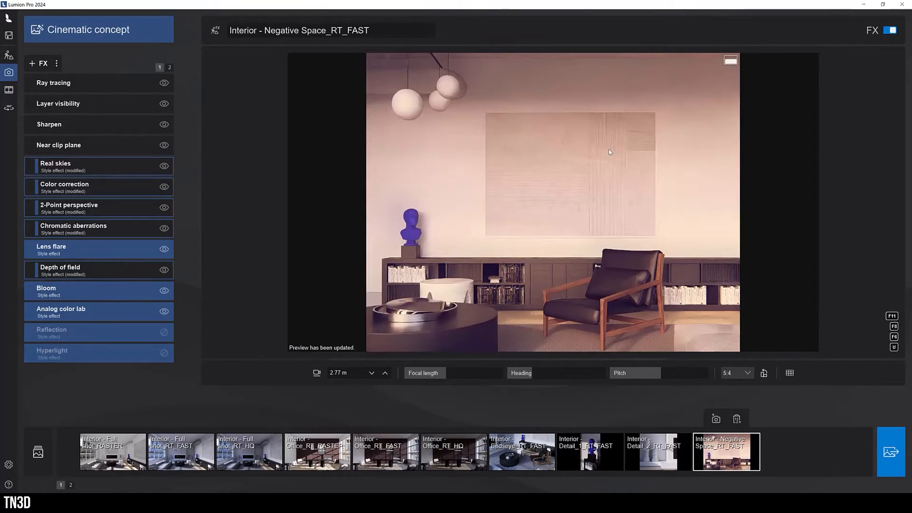
pyautogui.click(88, 30)
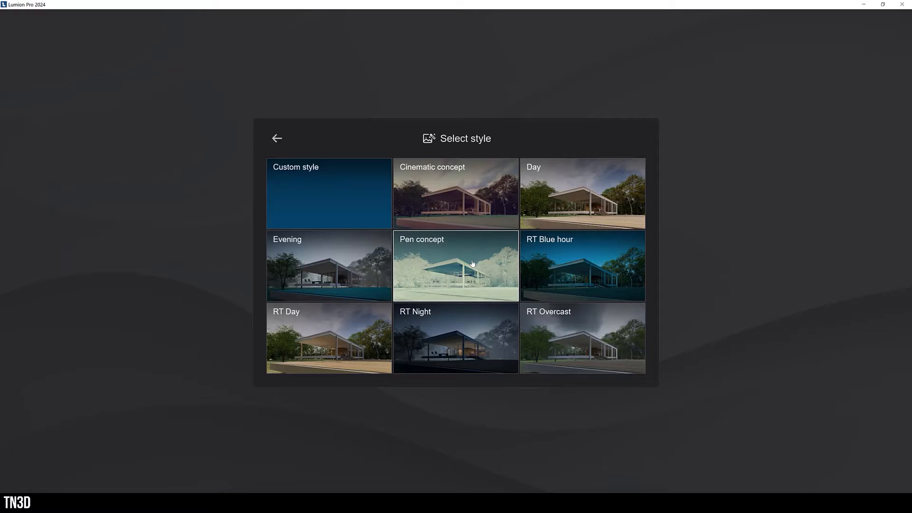
pyautogui.click(455, 266)
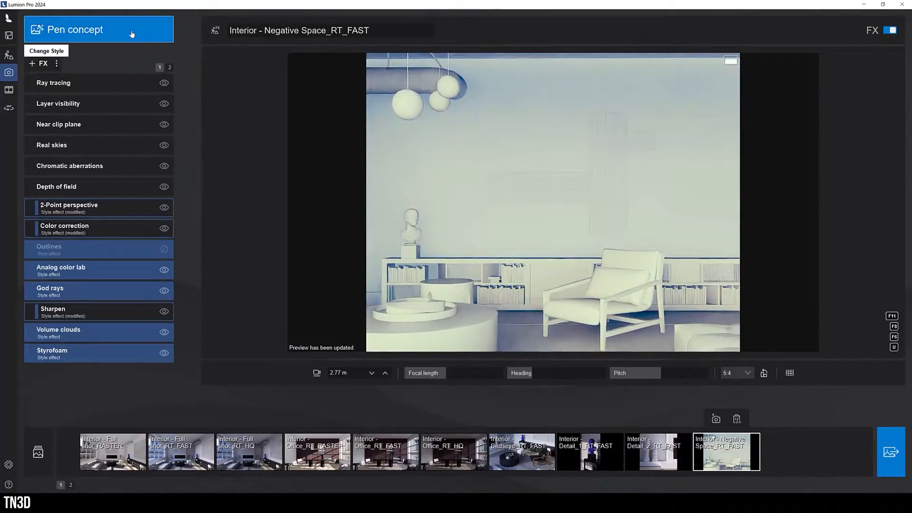
pyautogui.click(46, 51)
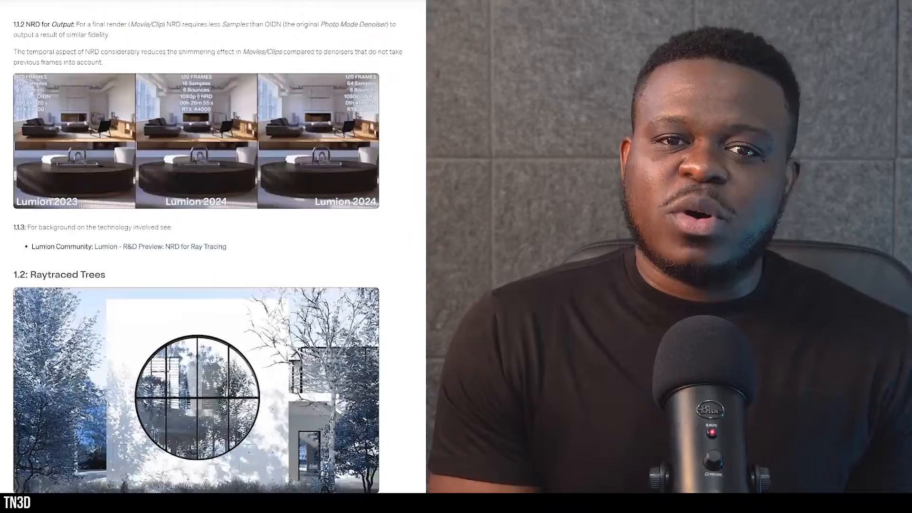
pyautogui.scroll(-3)
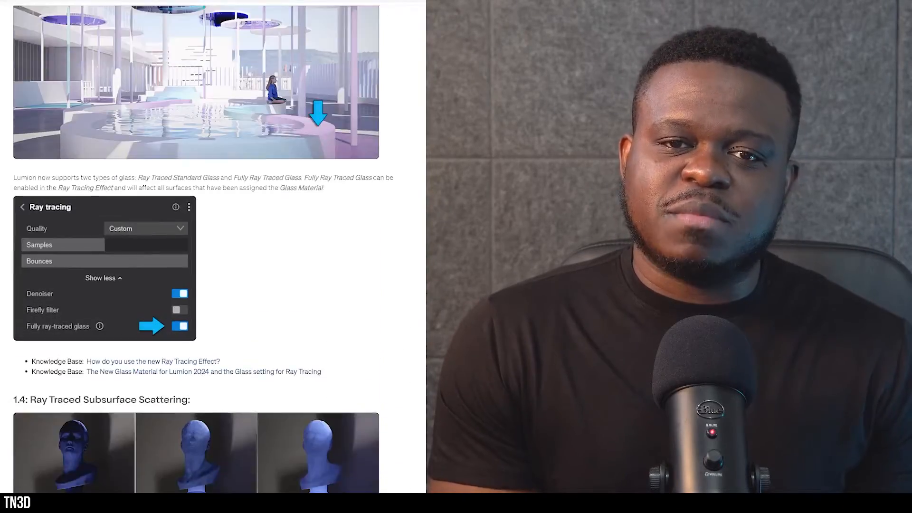
pyautogui.scroll(-3)
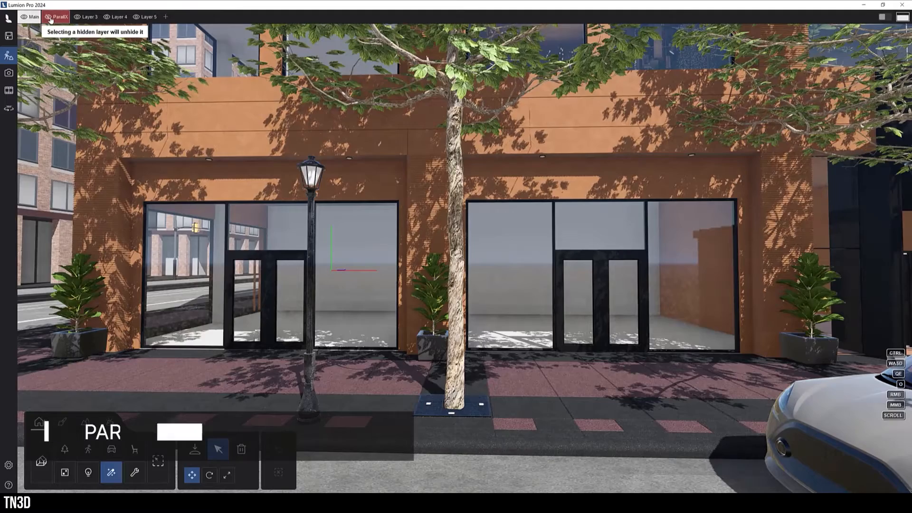
# - Show the parallax layer and place a Parallax Retail interior behind the storefront glass
pyautogui.click(55, 16)
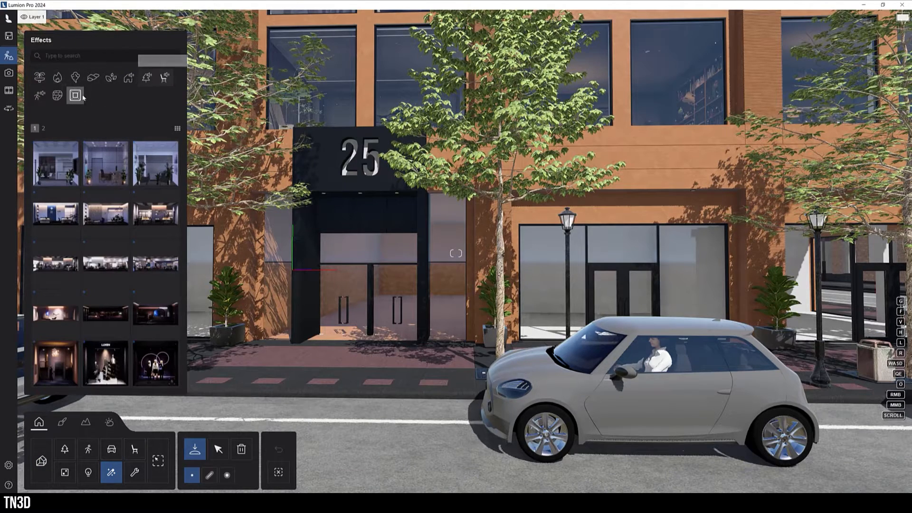
pyautogui.moveTo(105, 164)
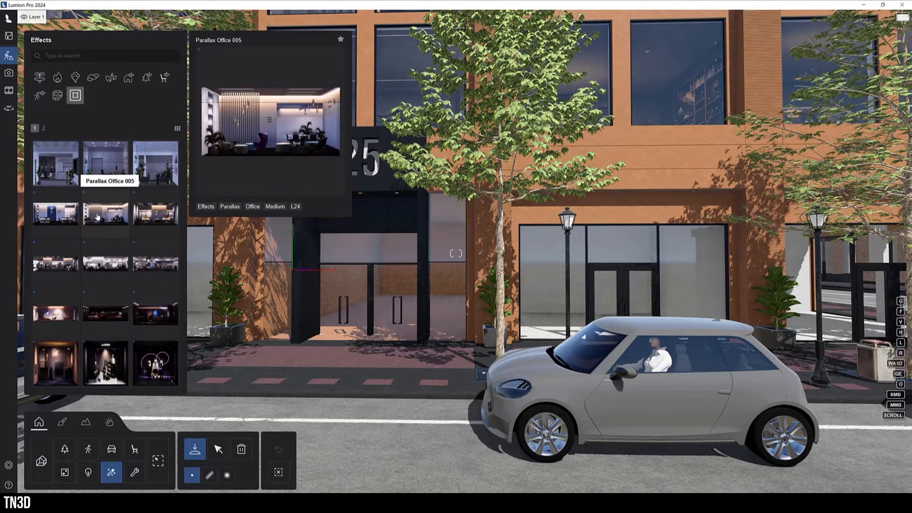
pyautogui.moveTo(55, 311)
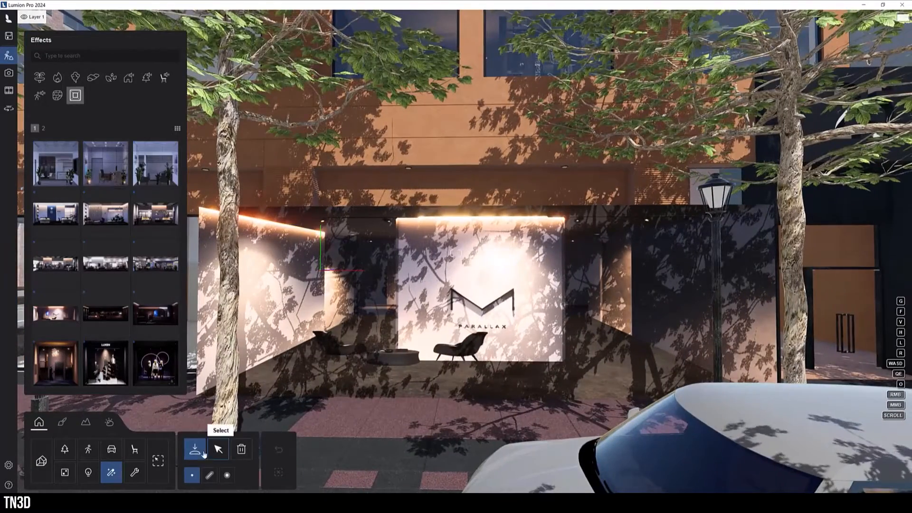
pyautogui.click(209, 474)
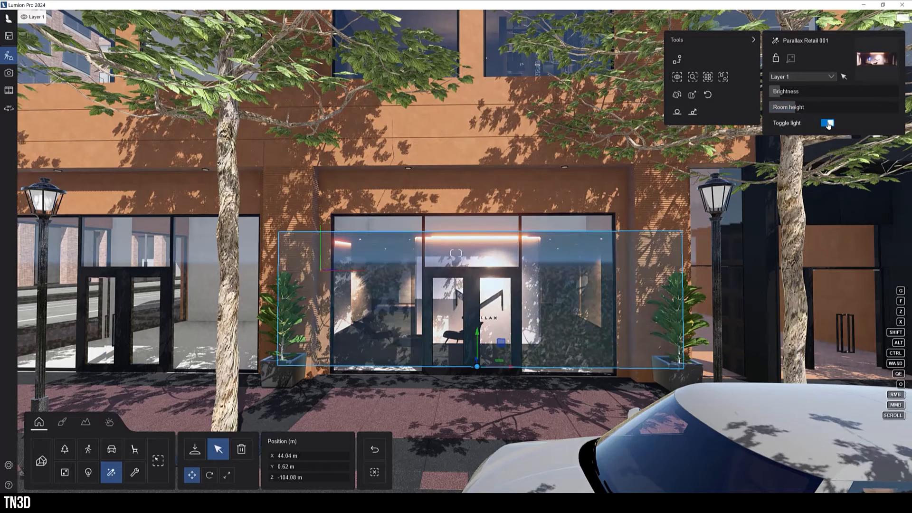
# - Switch the Parallax Retail 001 interior's light off and back on
pyautogui.click(827, 124)
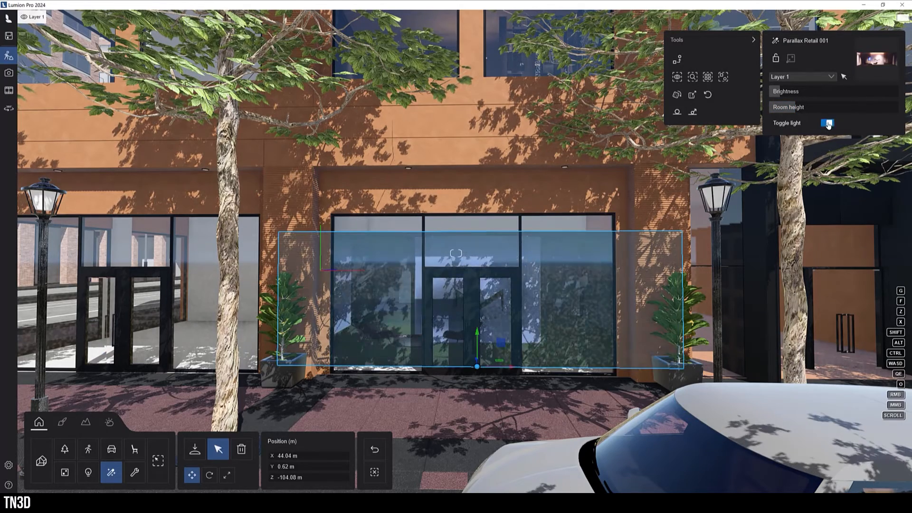
pyautogui.click(826, 122)
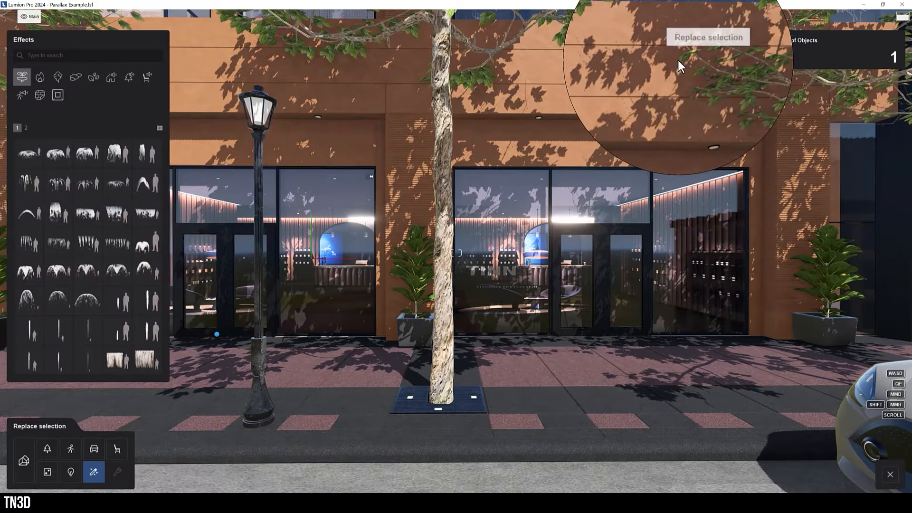
# - Replace the selected storefront interior with another Effects library item
pyautogui.click(57, 95)
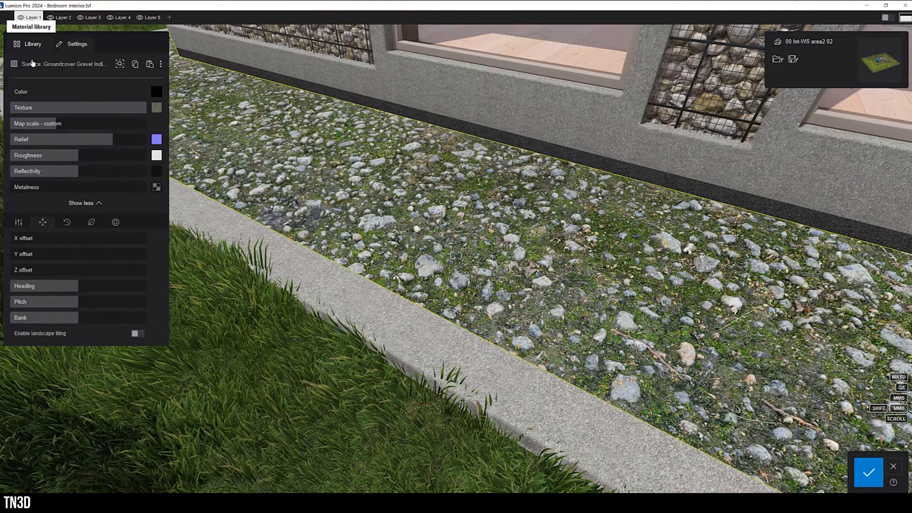
# - Enable landscape tiling on the lawn's Color C08 material and the gravel groundcover via UV coordinates
pyautogui.click(867, 473)
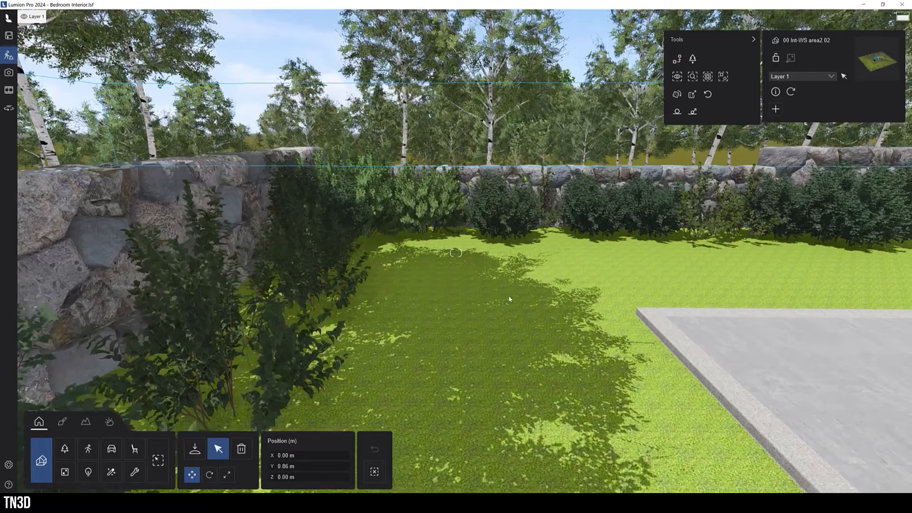
pyautogui.click(63, 422)
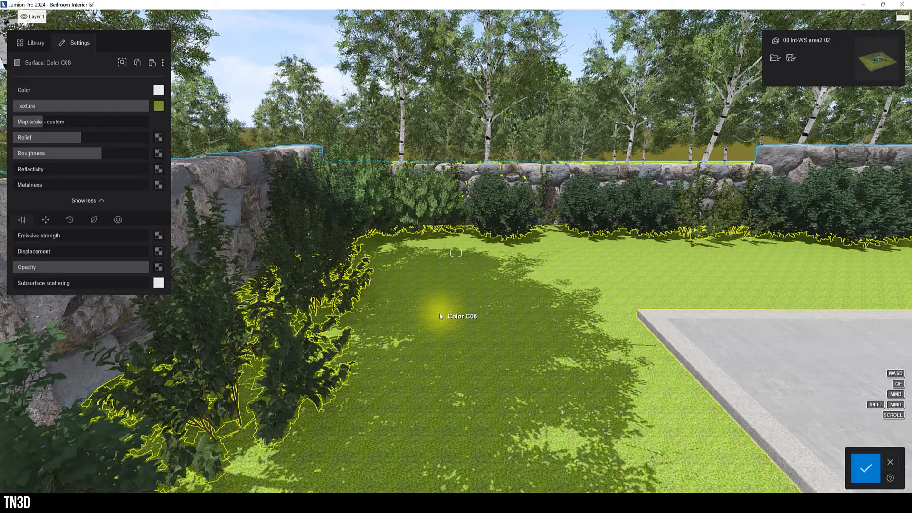
pyautogui.click(41, 121)
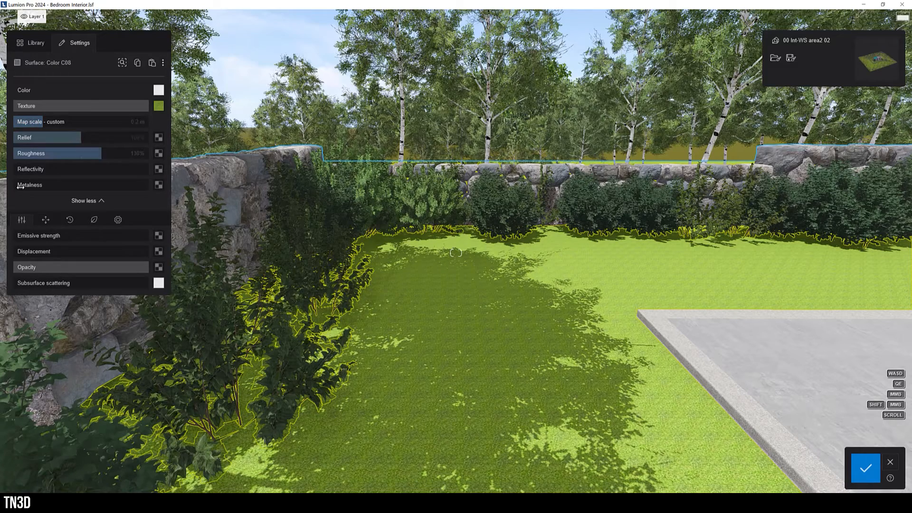
pyautogui.click(45, 219)
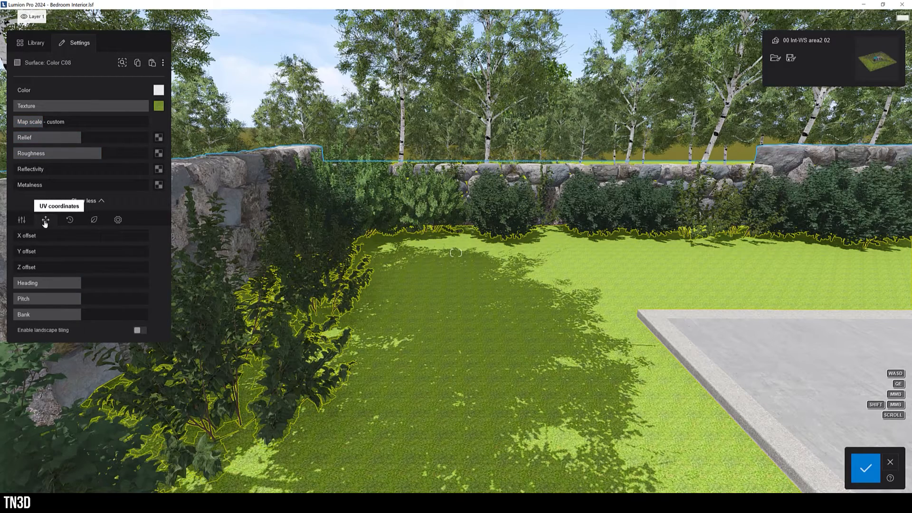
pyautogui.click(139, 332)
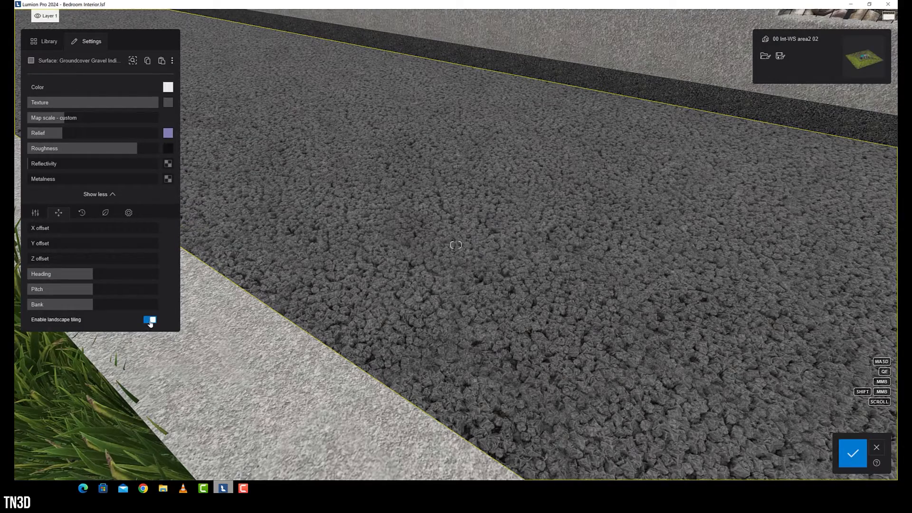
pyautogui.click(149, 320)
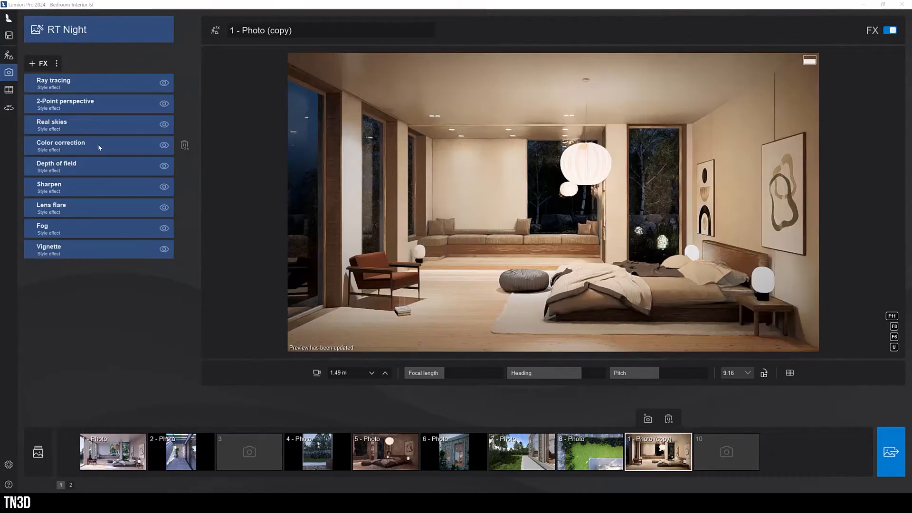
# - Select the 1 - Photo (copy) slot with the RT Night style to show its FX list
pyautogui.click(61, 142)
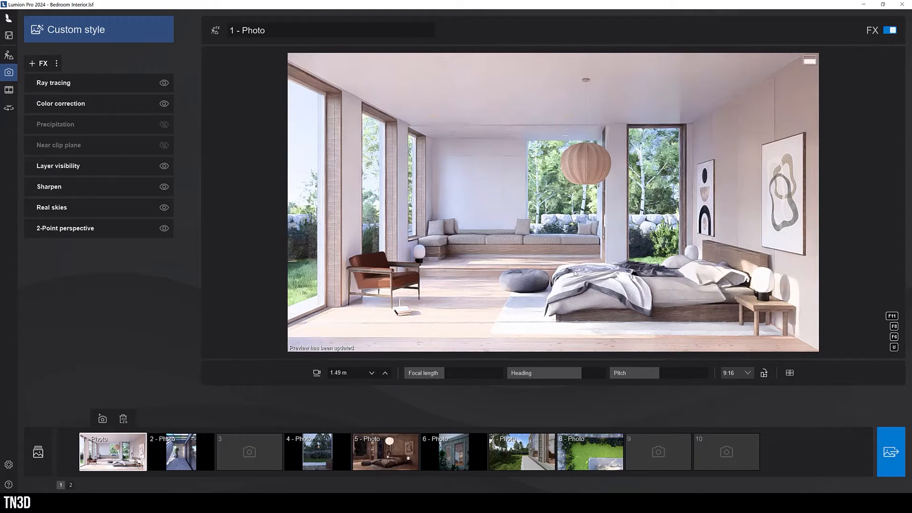
# - Show the daylight photo's ray tracing settings with its Fast/Balanced/High/Extreme/Custom quality presets
pyautogui.click(53, 82)
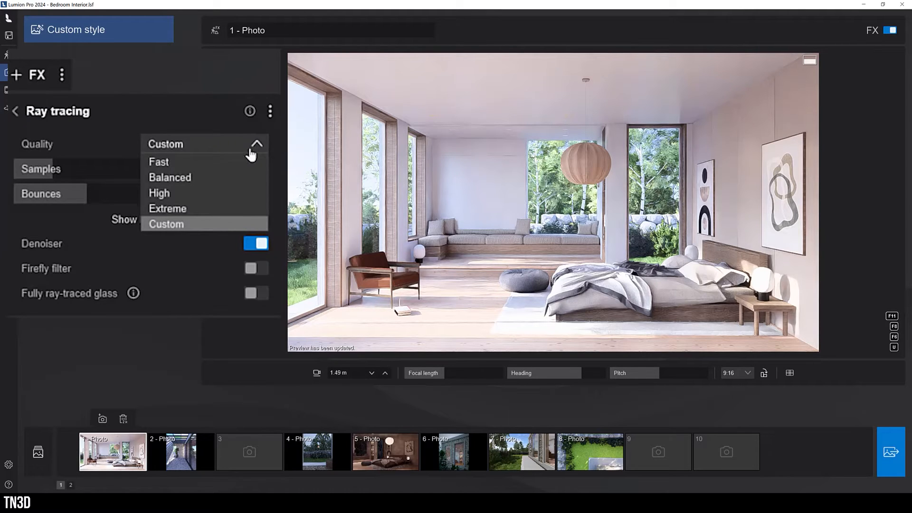
pyautogui.moveTo(211, 193)
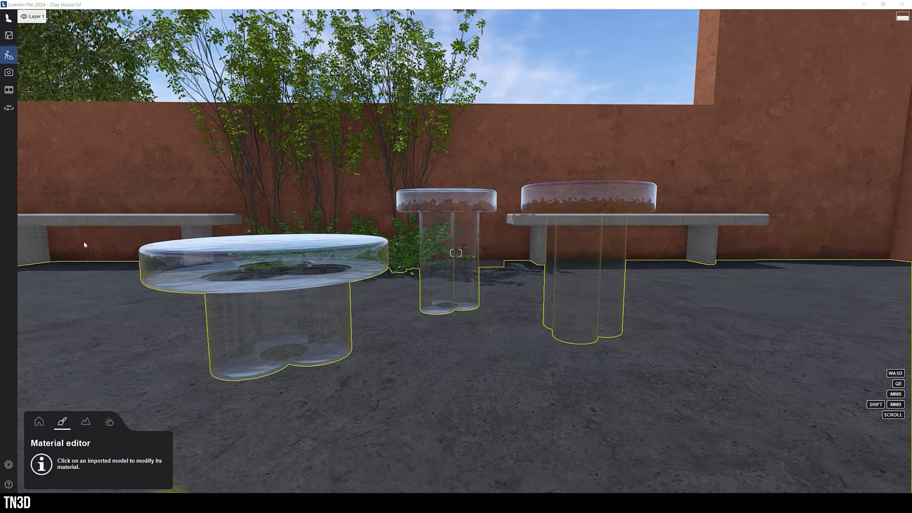
# - Tint the round table's glass material, adjusting the hue toward green
pyautogui.click(273, 262)
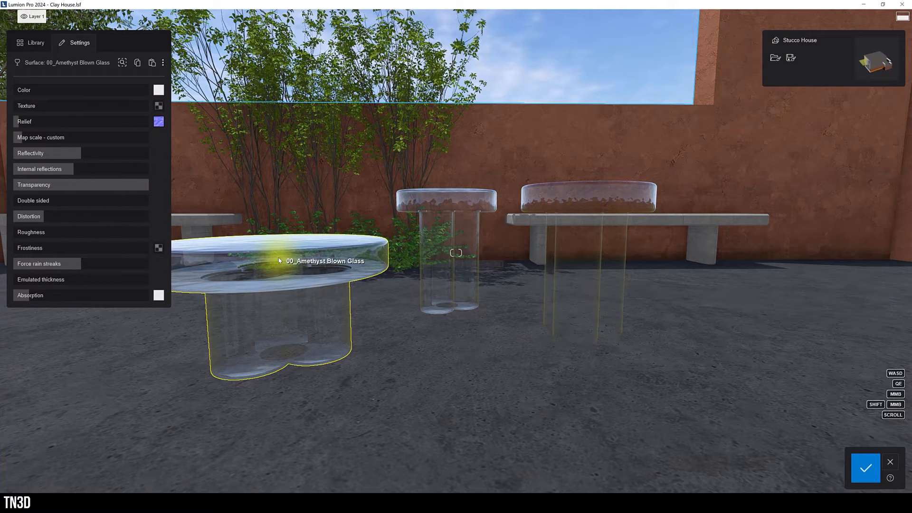
pyautogui.click(158, 89)
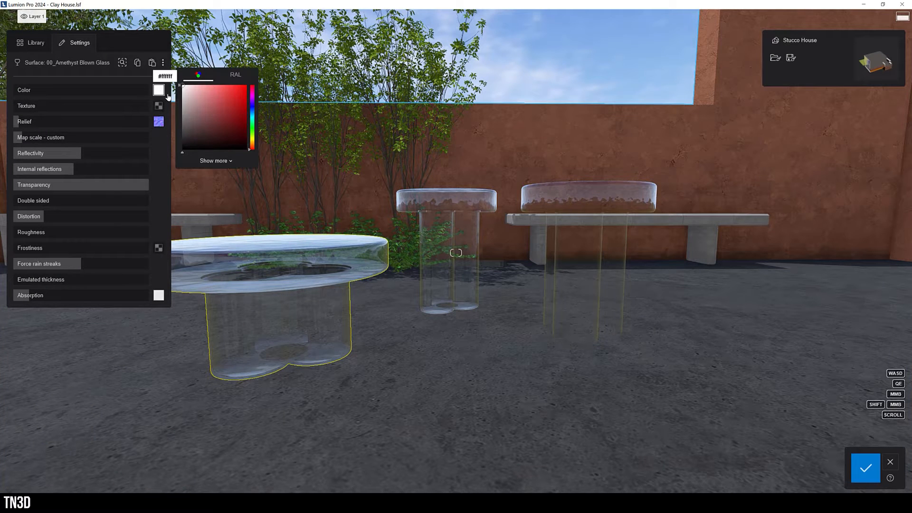
pyautogui.click(198, 95)
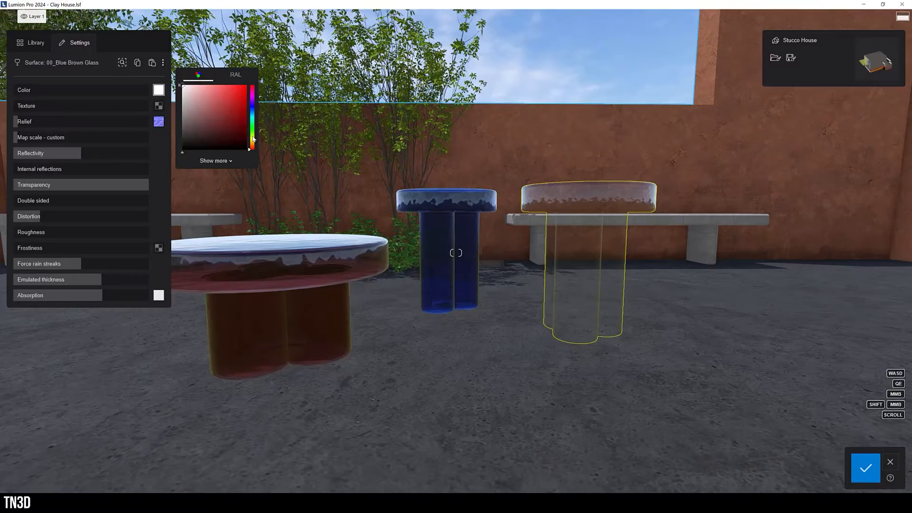
pyautogui.click(206, 88)
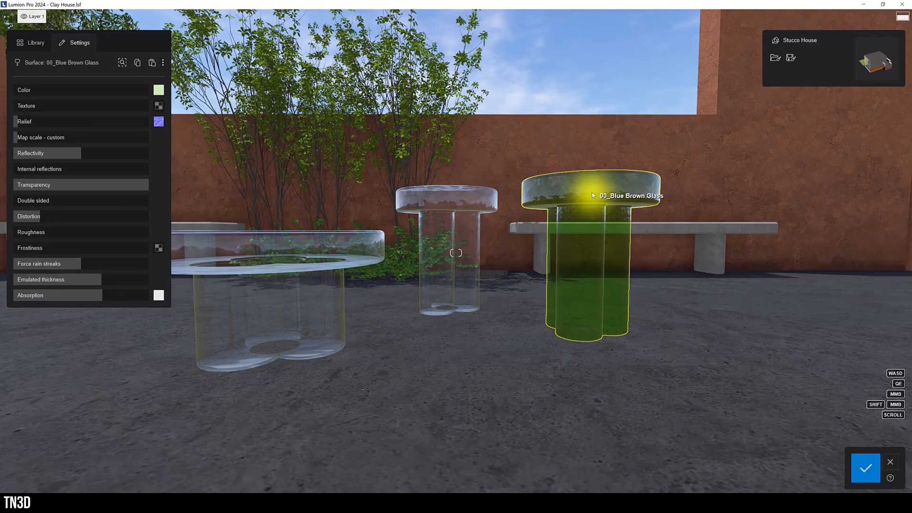
pyautogui.moveTo(159, 91)
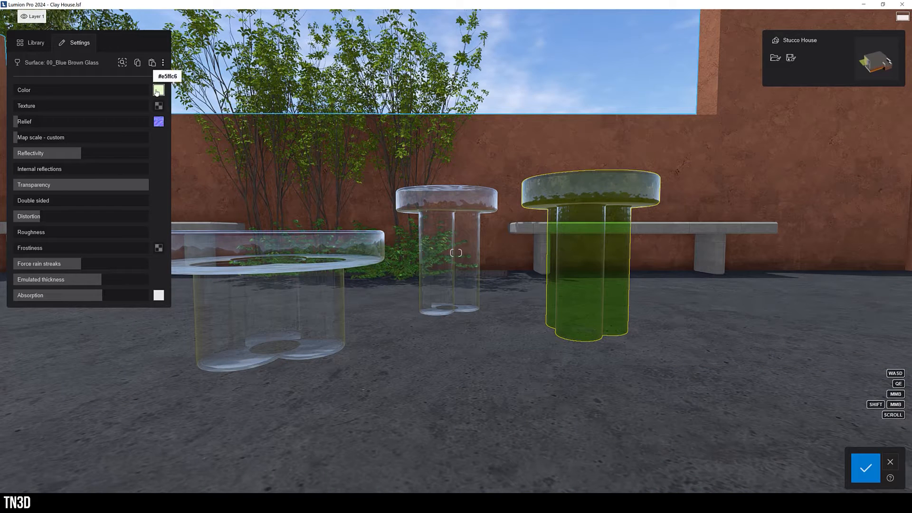
# - Set the 00_Blue Brown Glass colour back to untinted white for the right-hand table
pyautogui.click(158, 89)
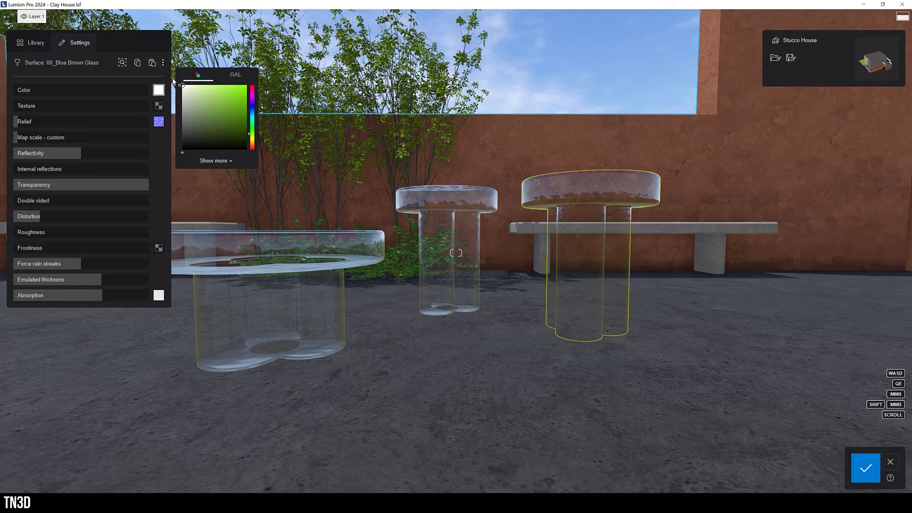
pyautogui.click(57, 279)
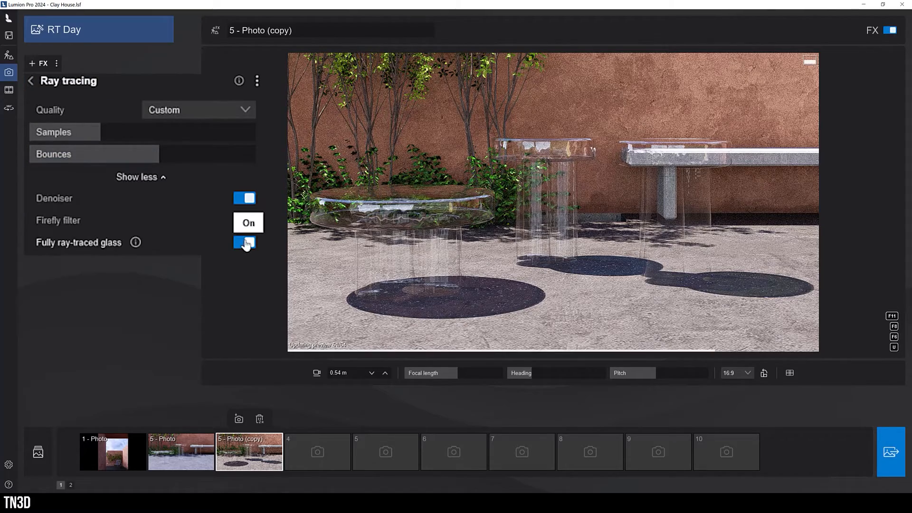
# - Switch Fully ray-traced glass On in the RT Day style's Ray tracing effect
pyautogui.click(244, 243)
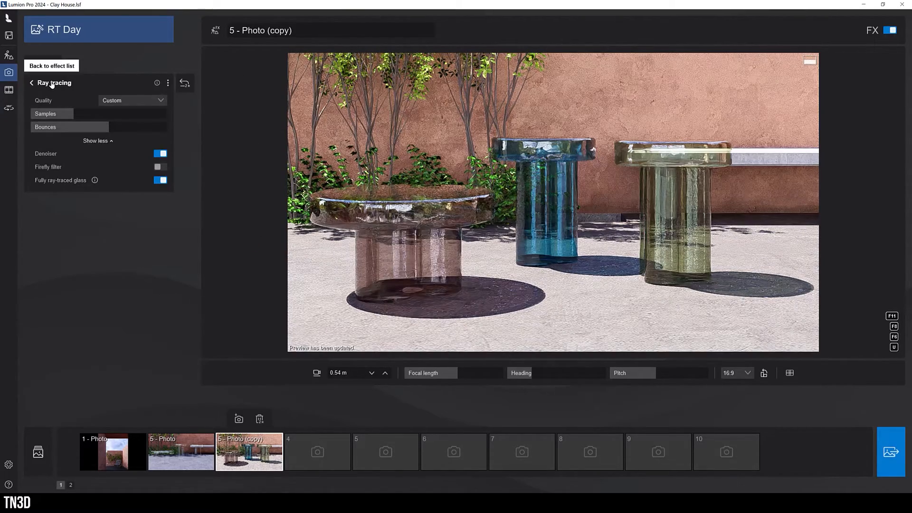